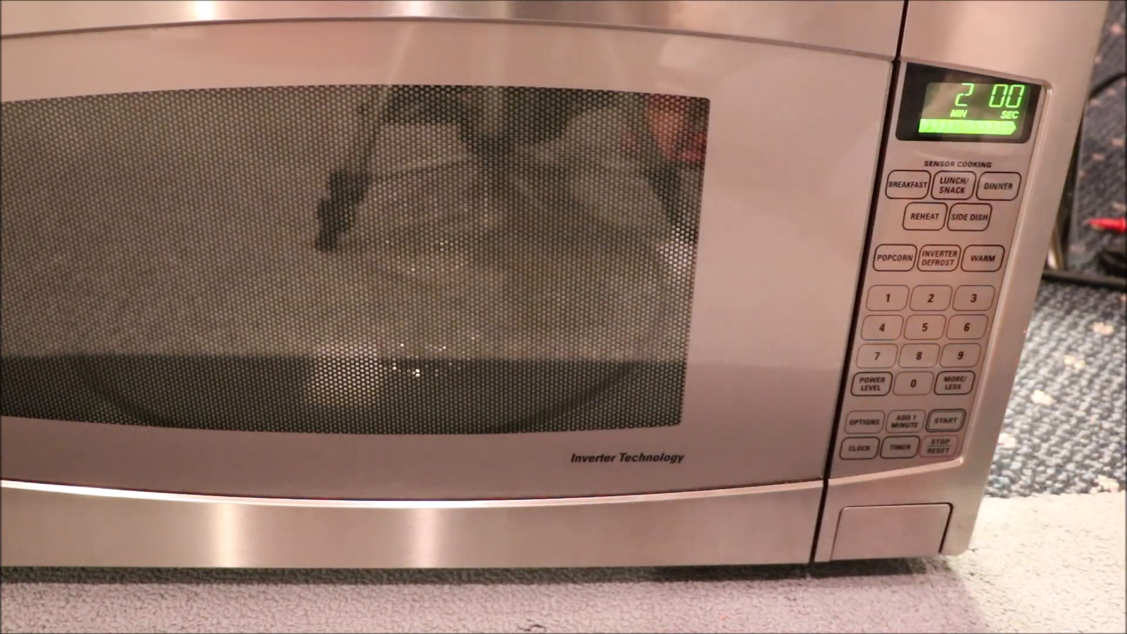
{"action": "left_click", "coordinate": [946, 422]}
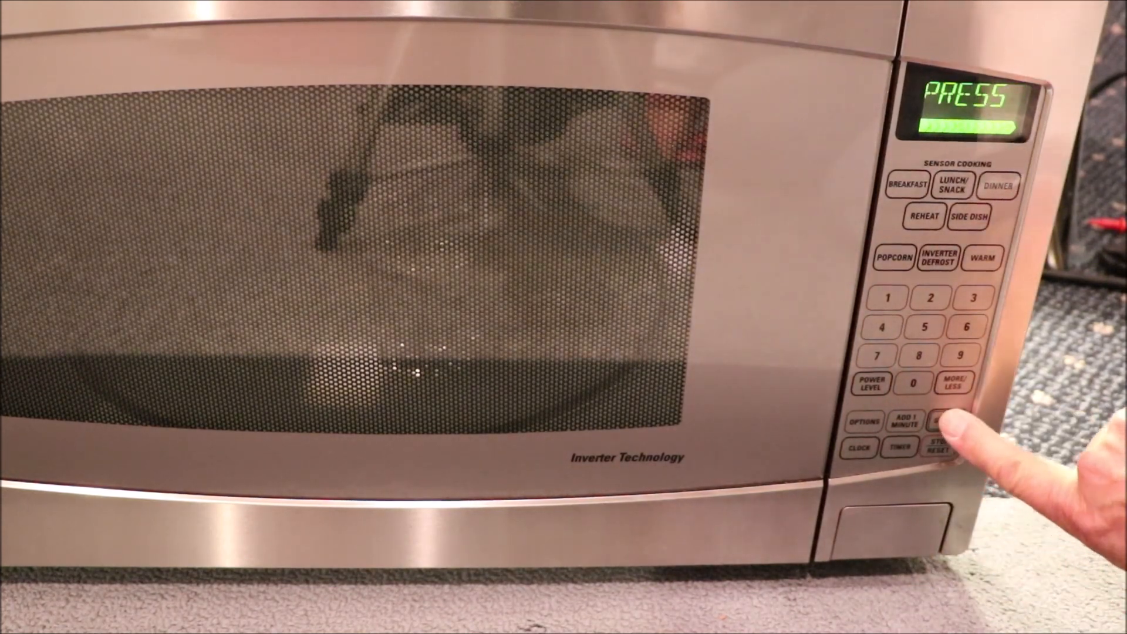
{"action": "left_click", "coordinate": [946, 421]}
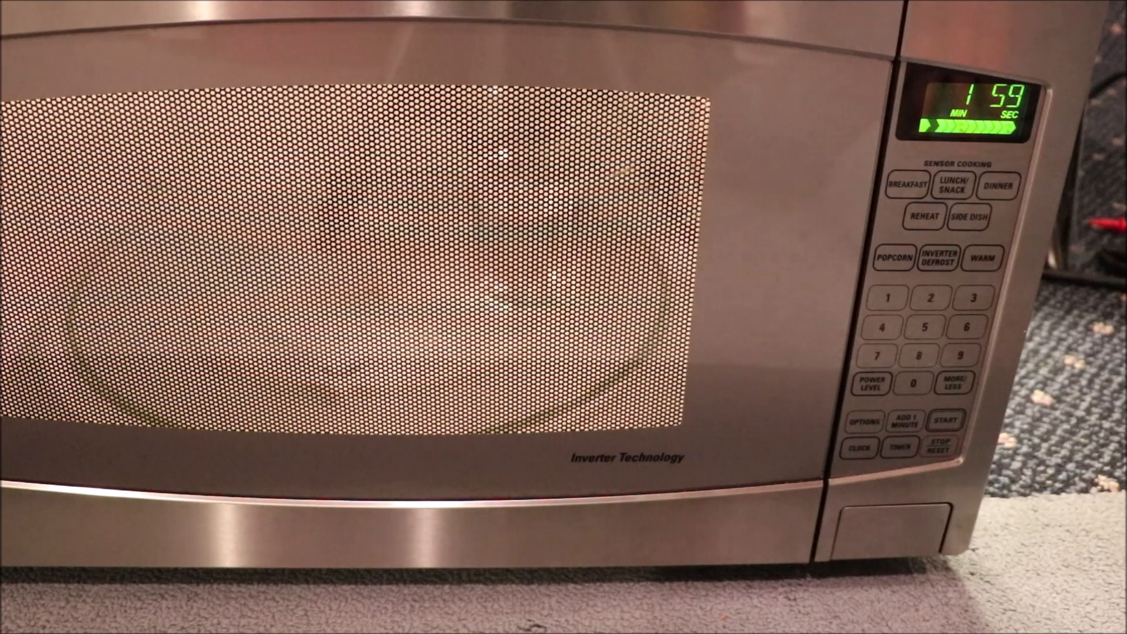